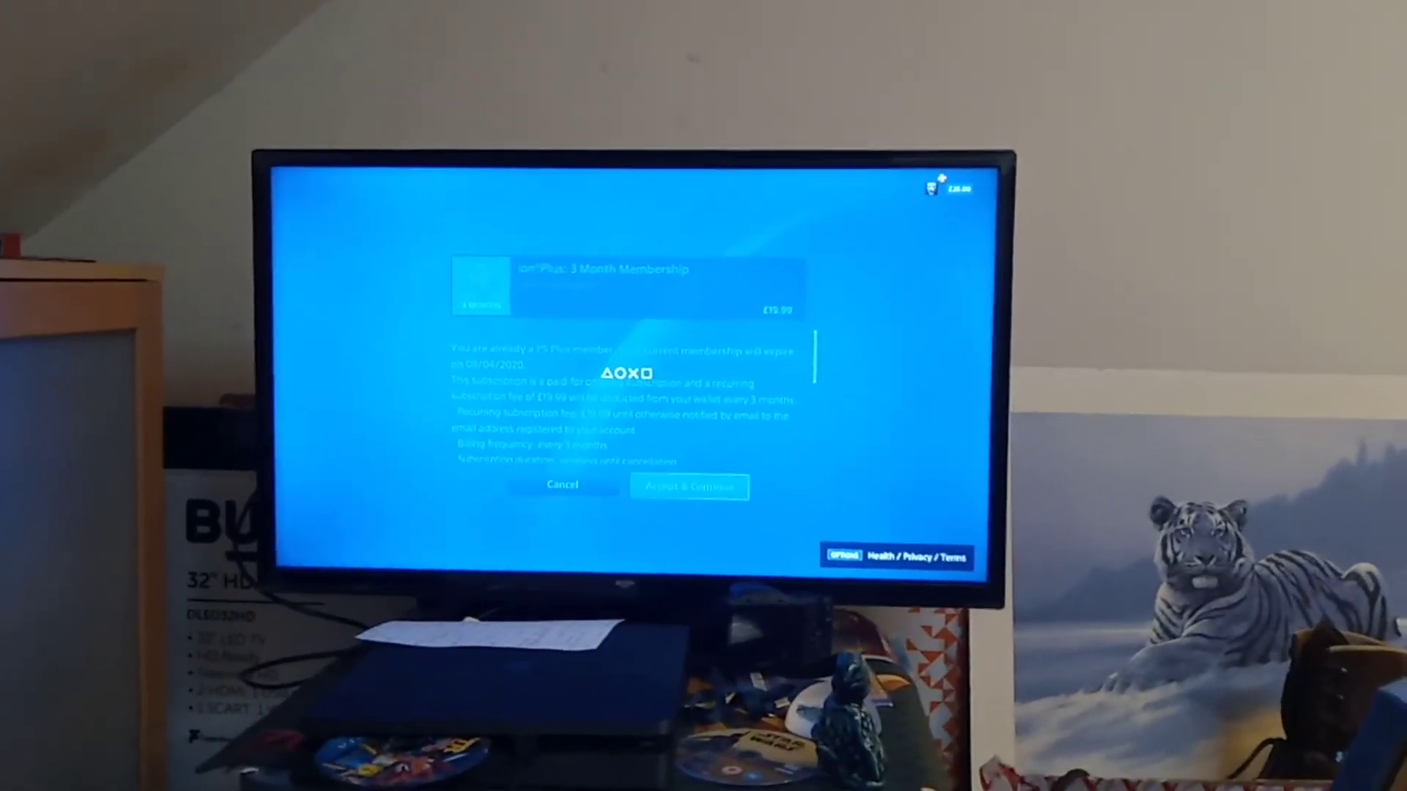
Accept the recurring PS Plus 3 Month Membership terms to reach the £19.99 purchase confirmation.
click(689, 485)
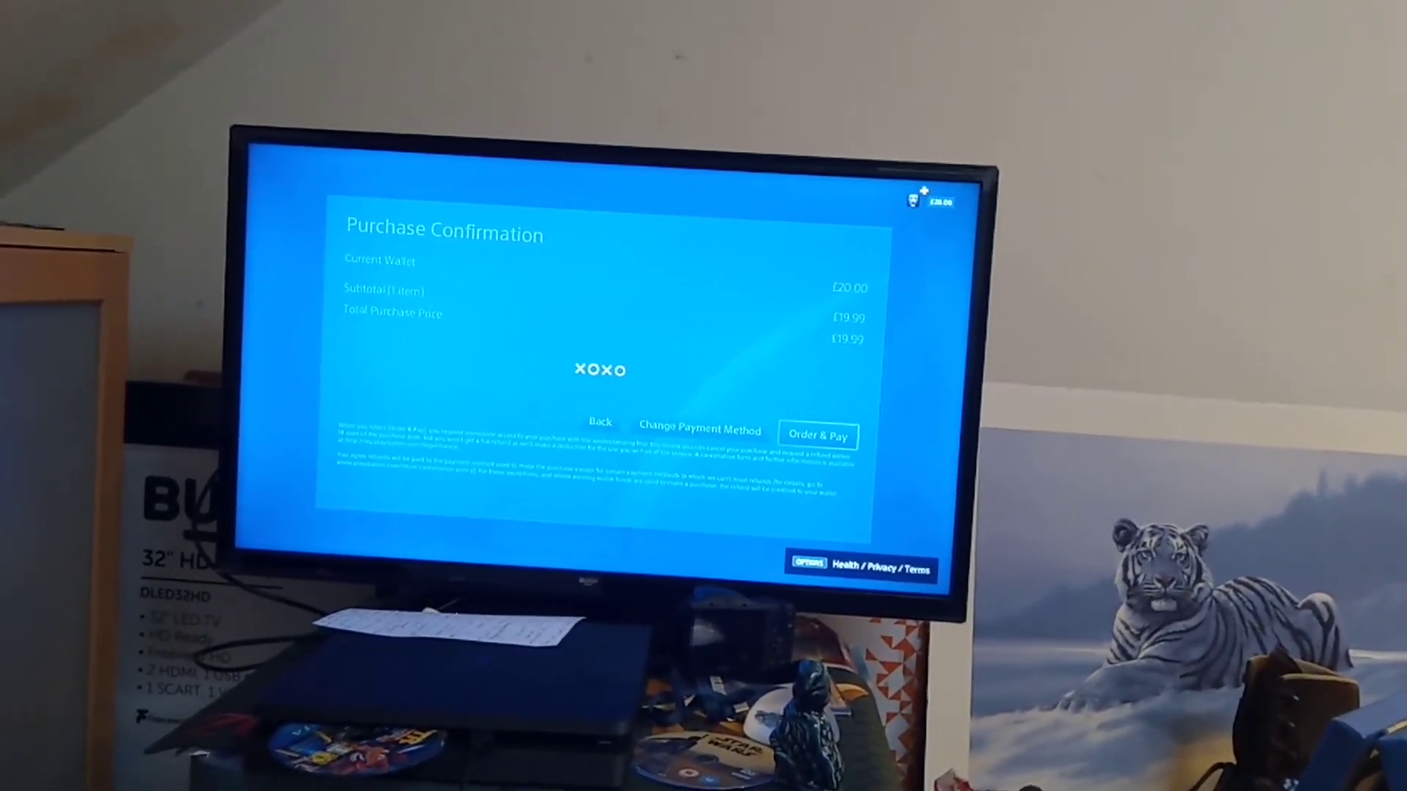
Order and pay £19.99, activating the 3-month membership renewing 08/07/2020.
click(816, 436)
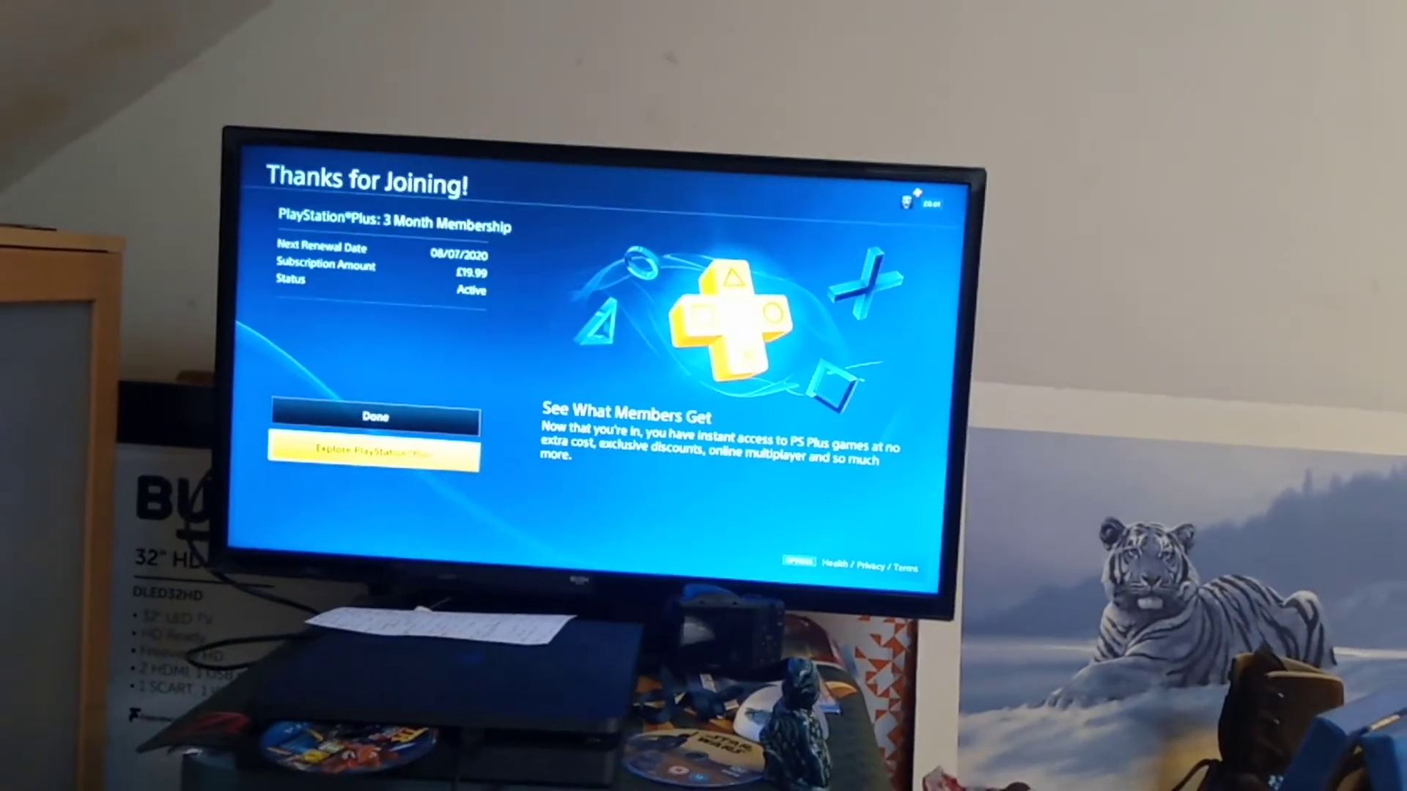